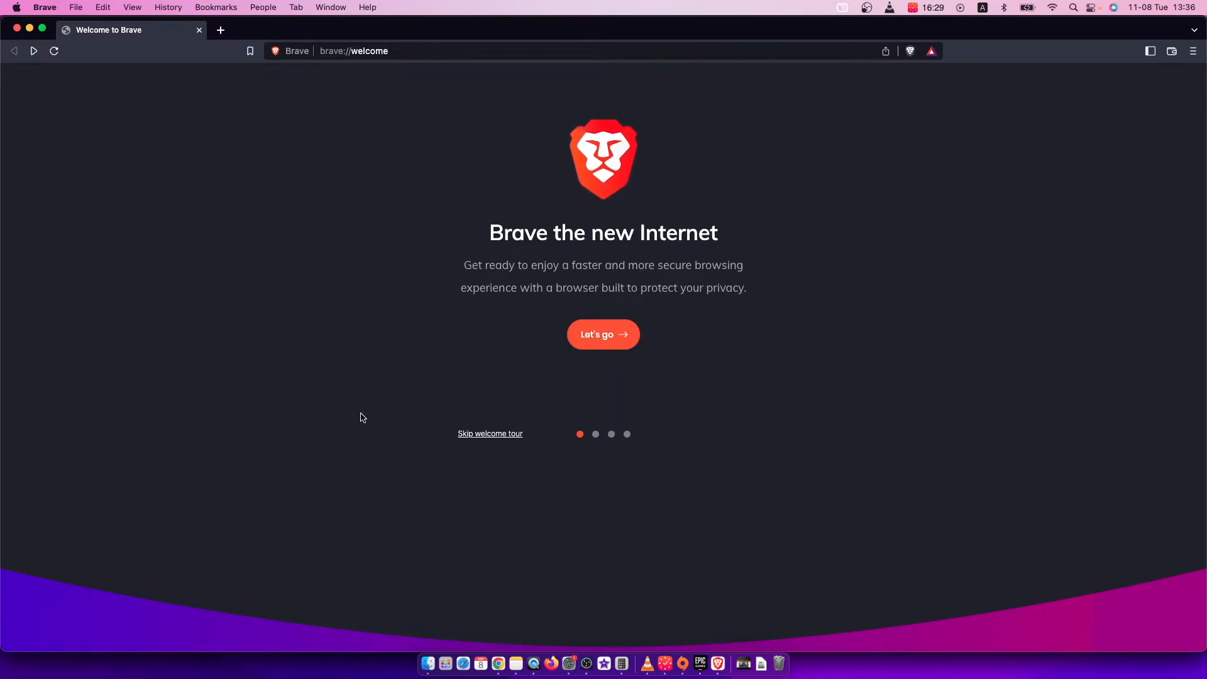
pyautogui.moveTo(403, 386)
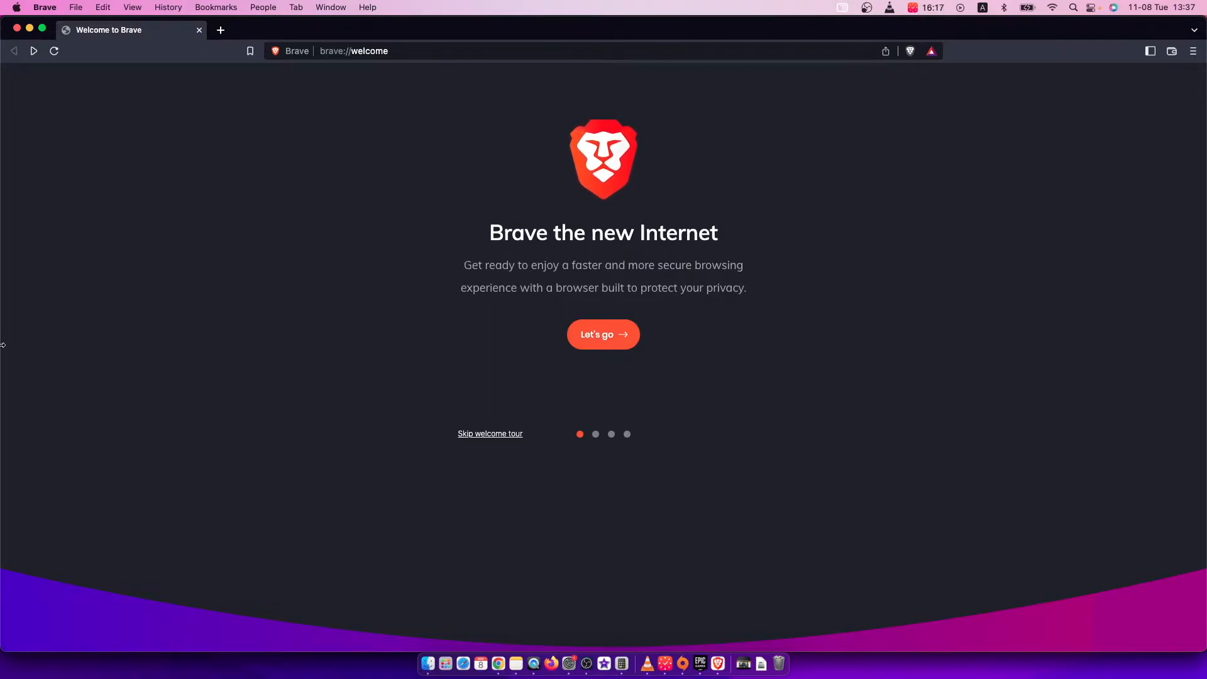
pyautogui.moveTo(14, 330)
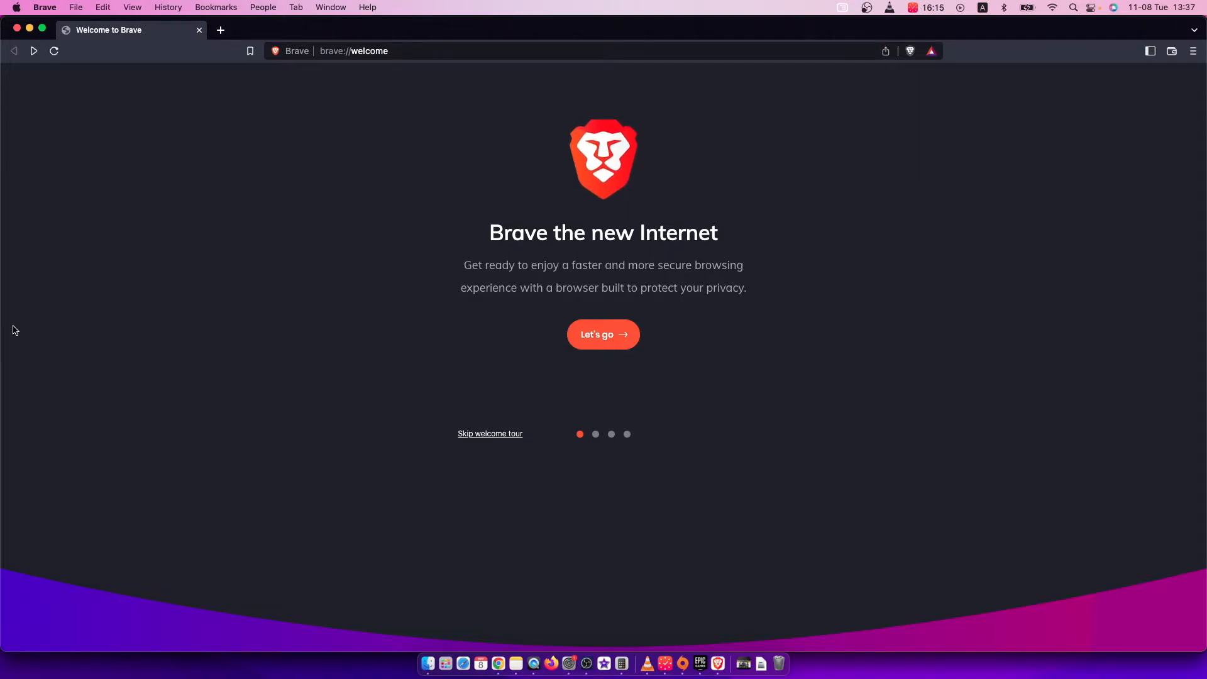
pyautogui.moveTo(1026, 135)
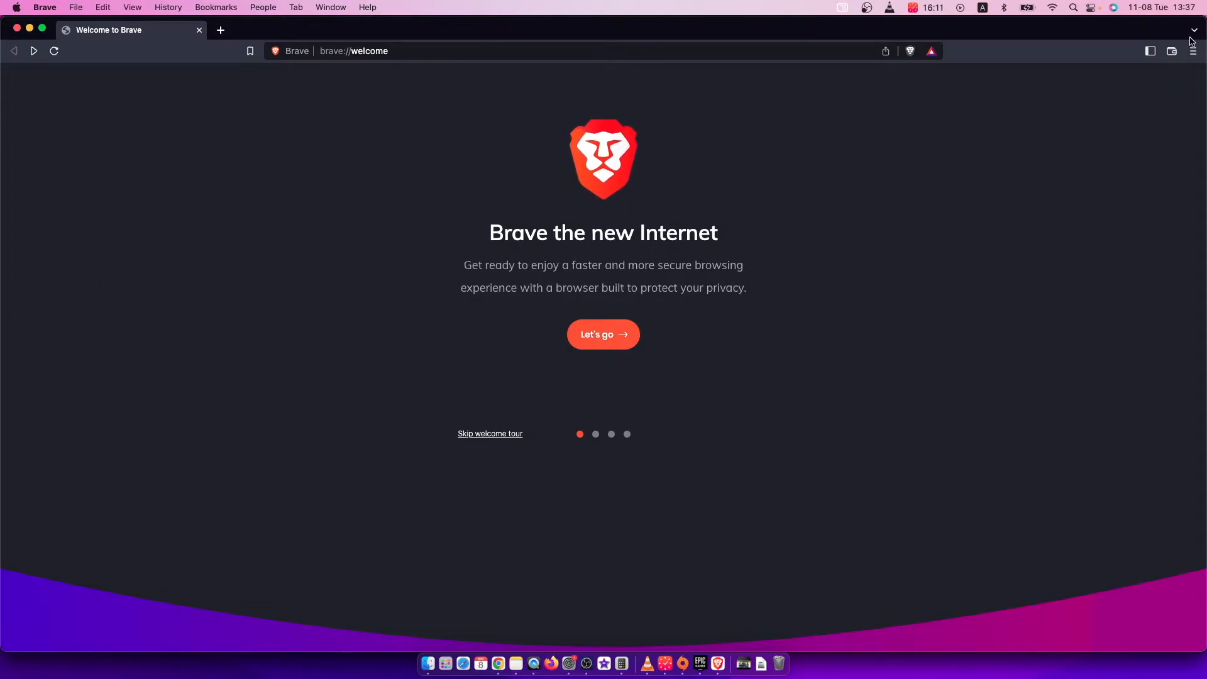
# - Open Brave's Settings page from the main menu
pyautogui.click(1193, 51)
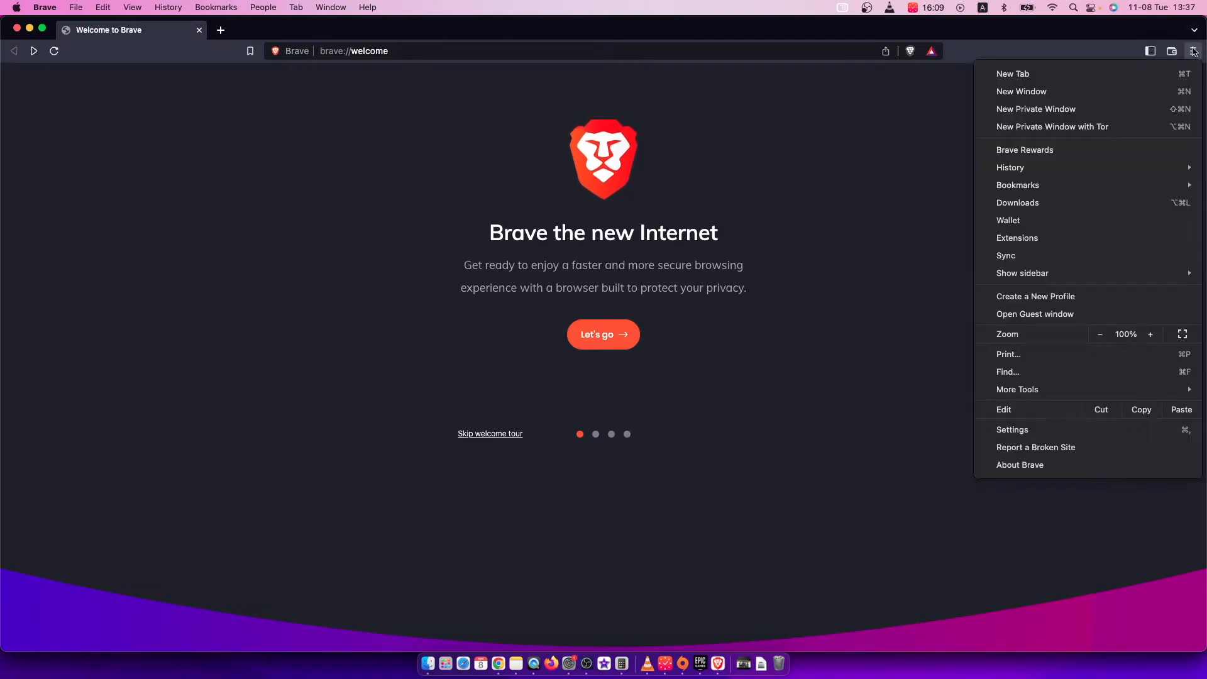
pyautogui.moveTo(1106, 354)
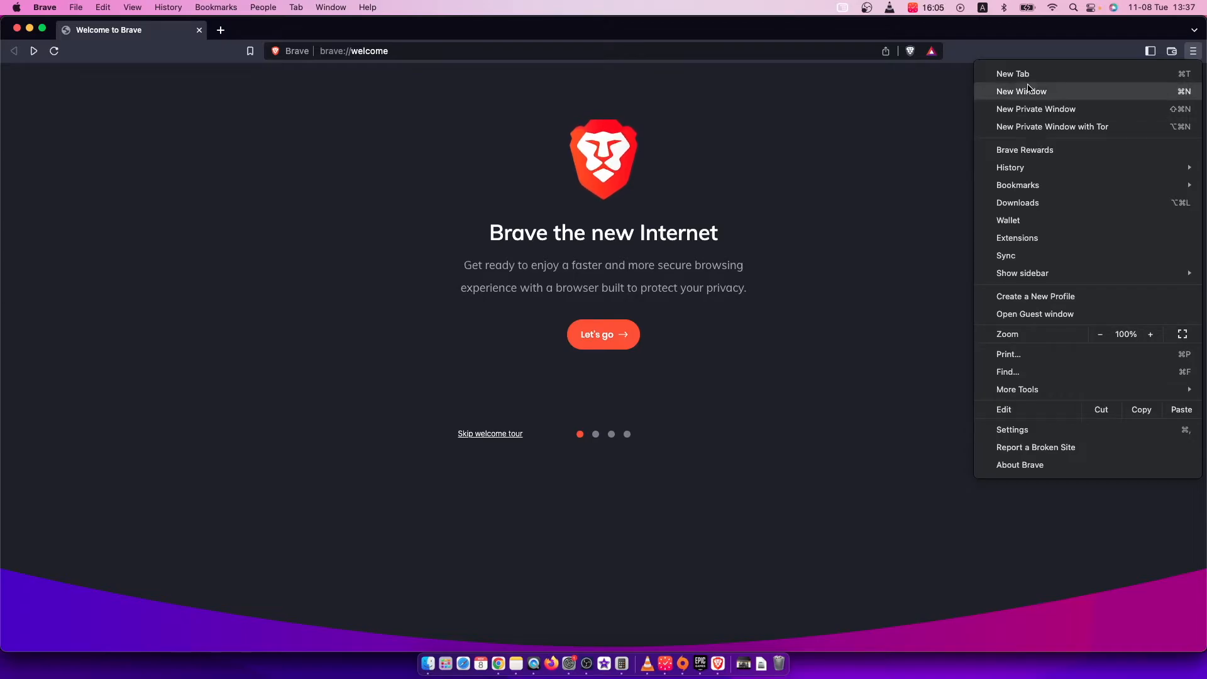
pyautogui.moveTo(1025, 440)
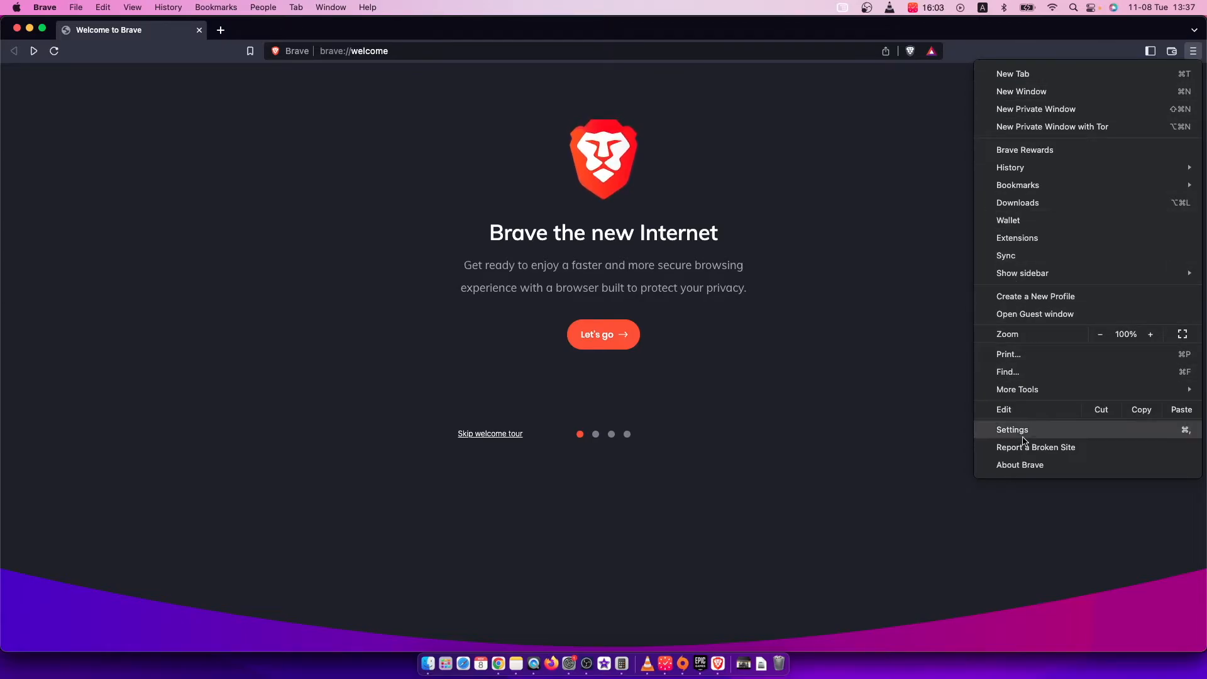
pyautogui.click(1013, 430)
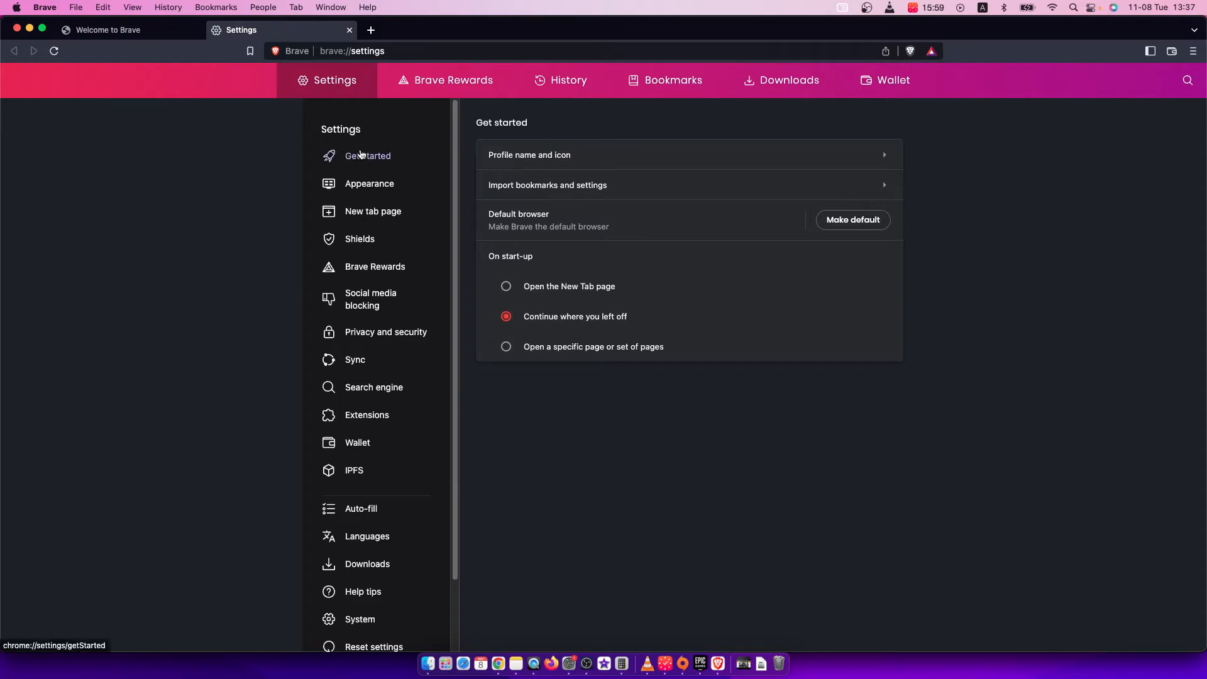
# - Go to the Reset settings section in the Settings sidebar
pyautogui.scroll(-3)
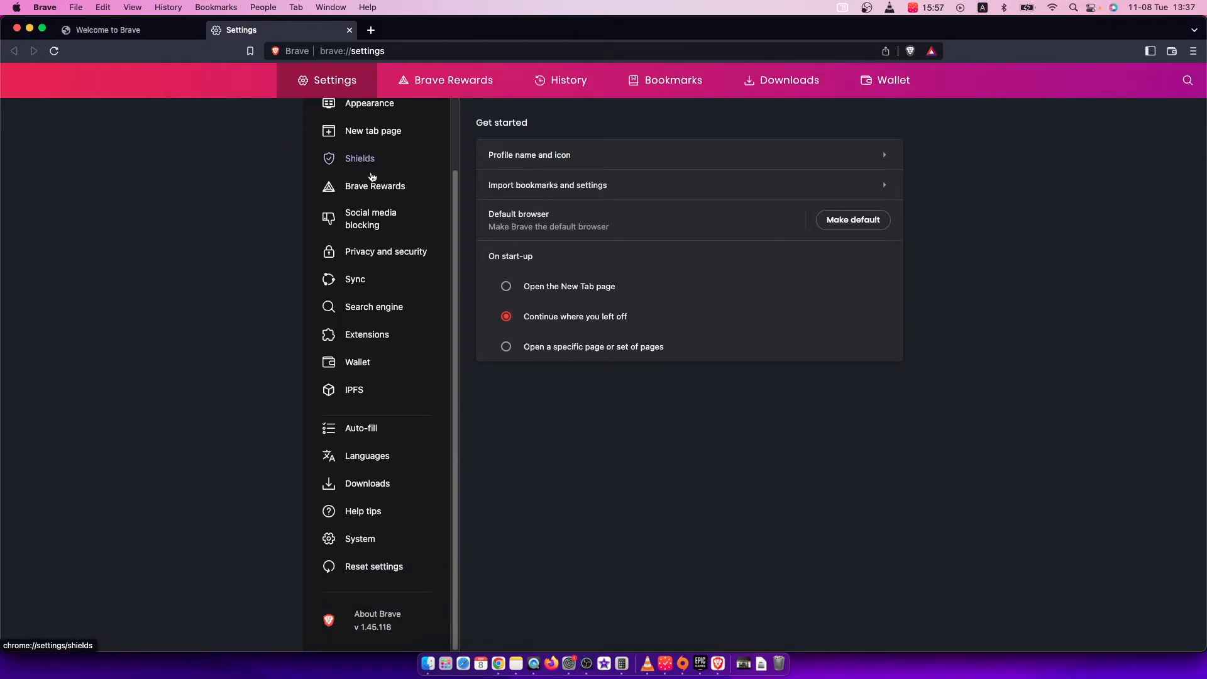
pyautogui.click(374, 567)
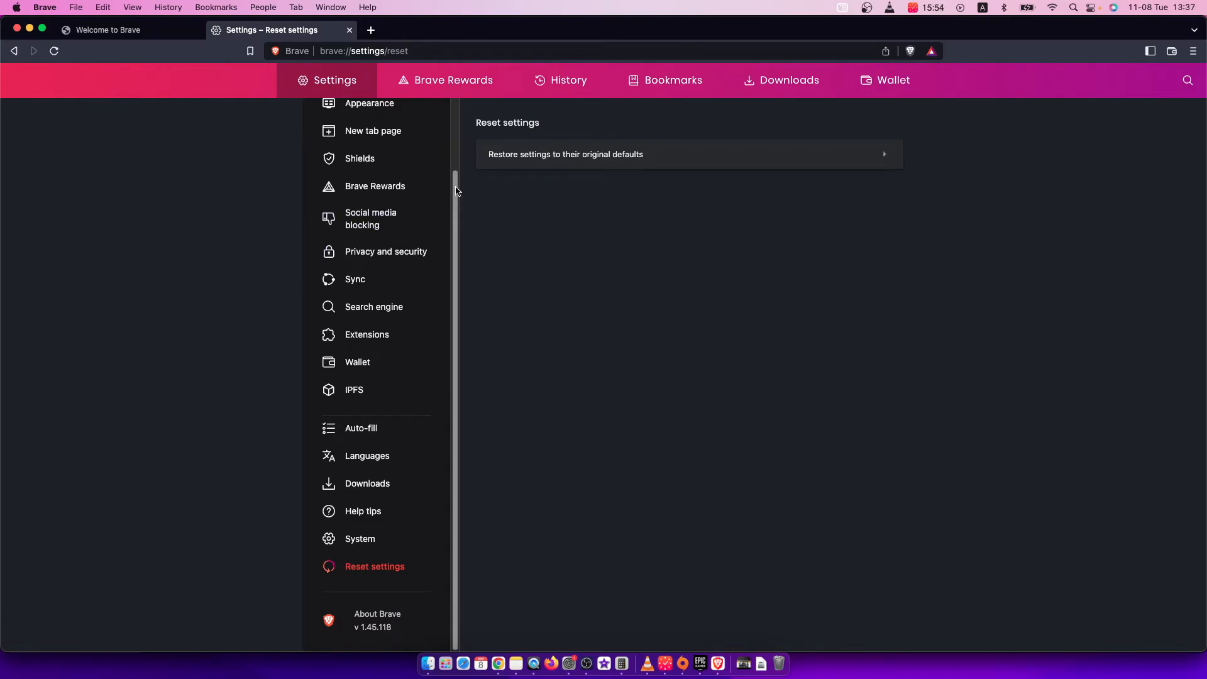
pyautogui.moveTo(512, 162)
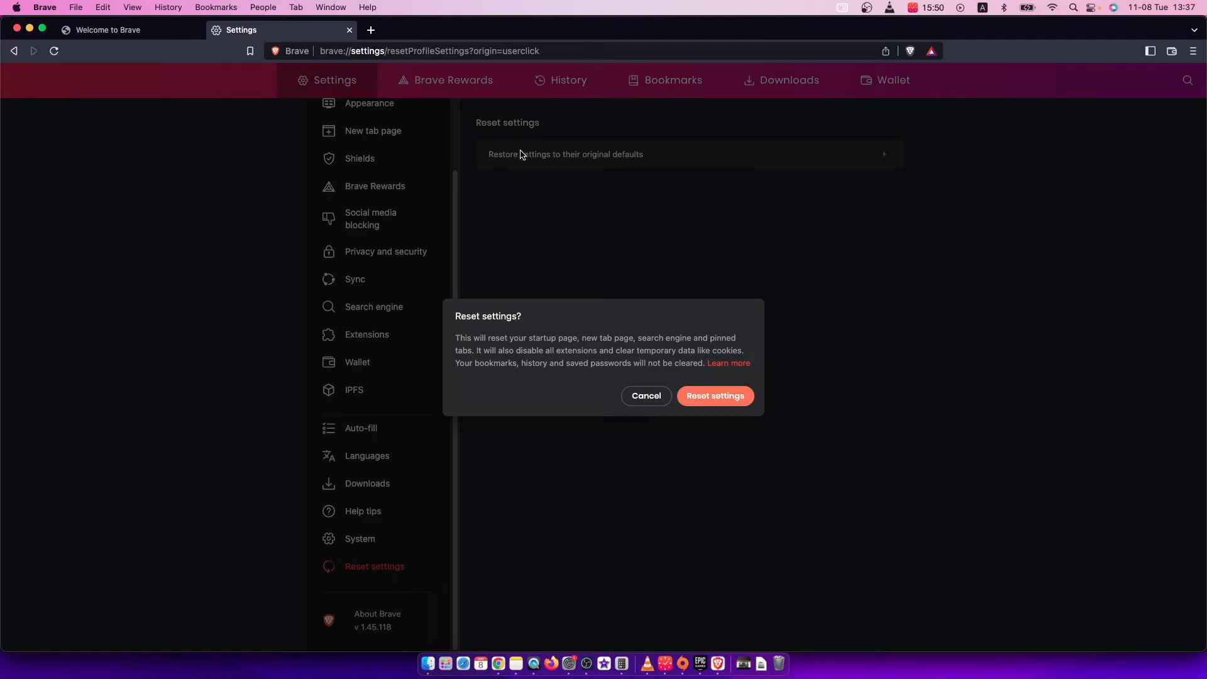
pyautogui.moveTo(454, 322)
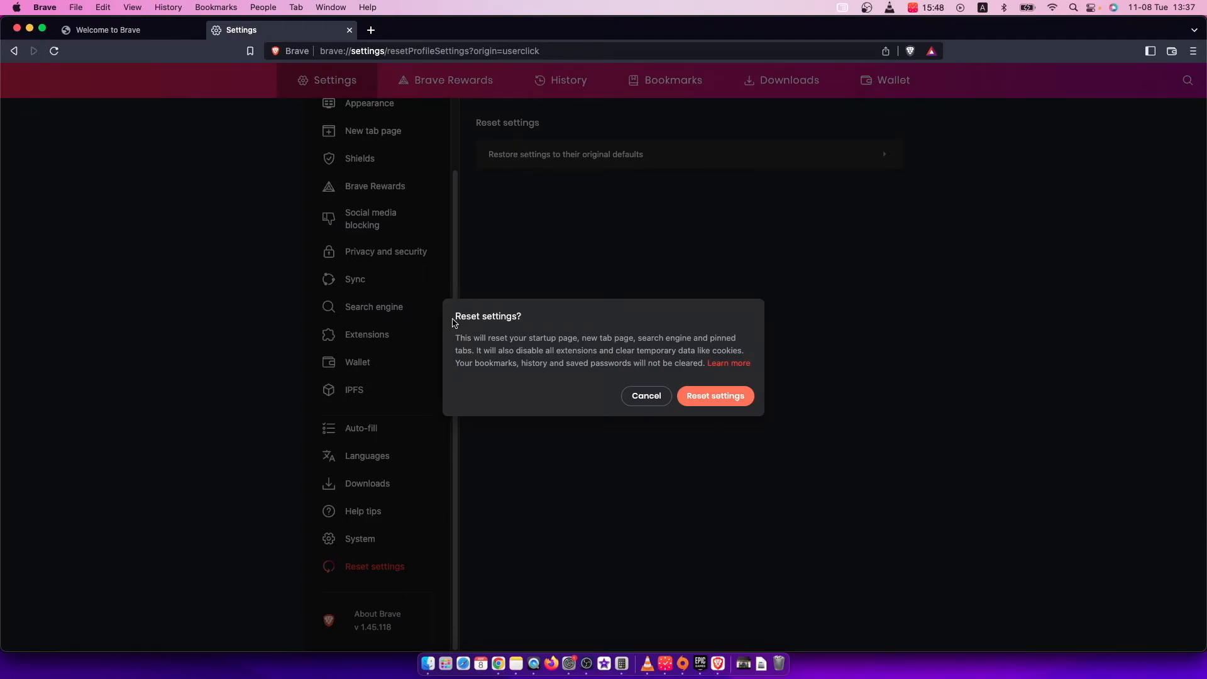
# - Choose 'Restore settings to their original defaults' and confirm with Reset settings
pyautogui.doubleClick(467, 316)
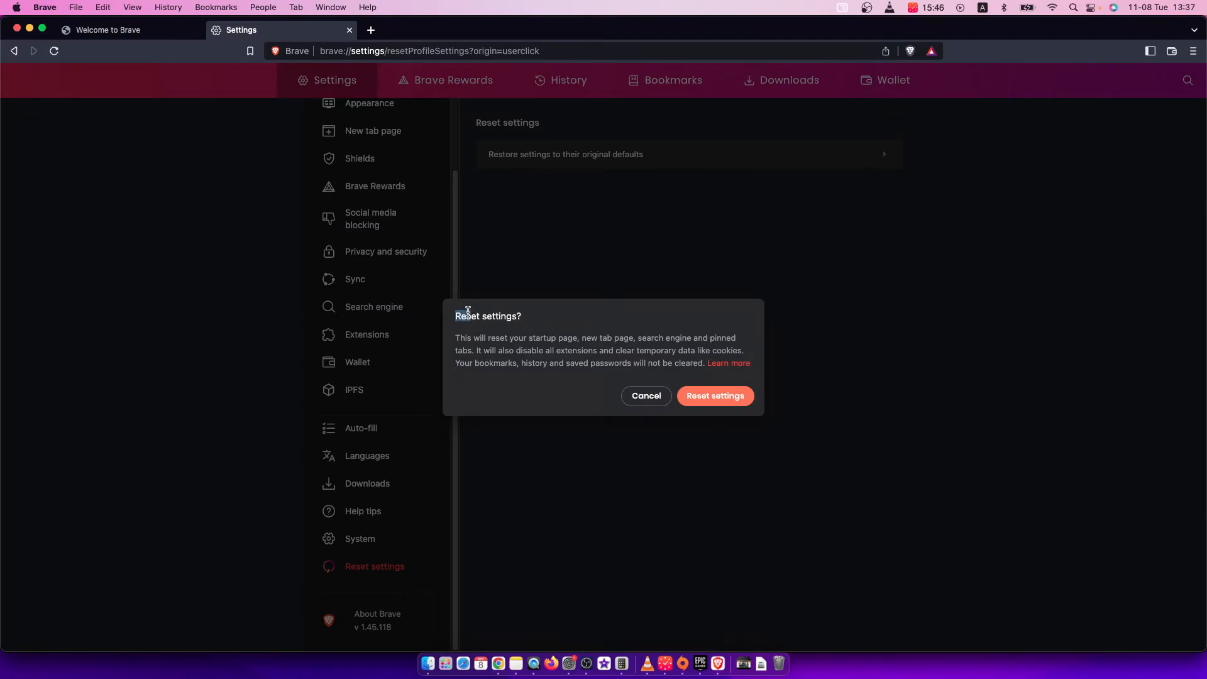
pyautogui.moveTo(745, 403)
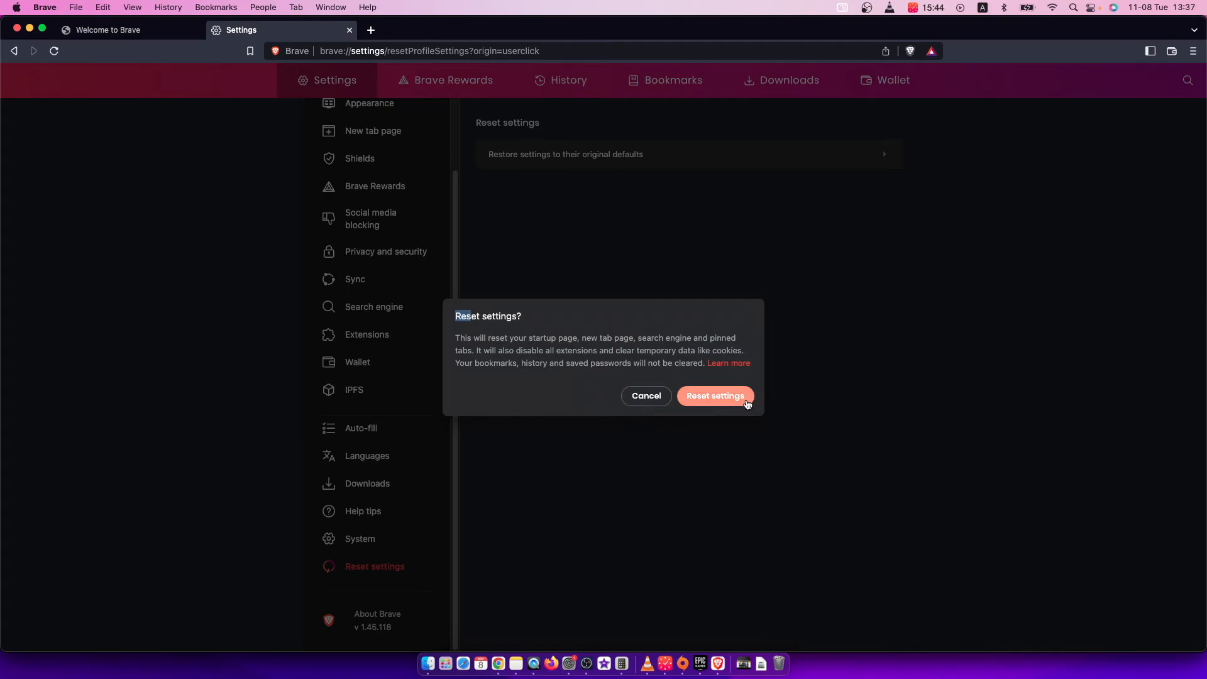
pyautogui.click(715, 396)
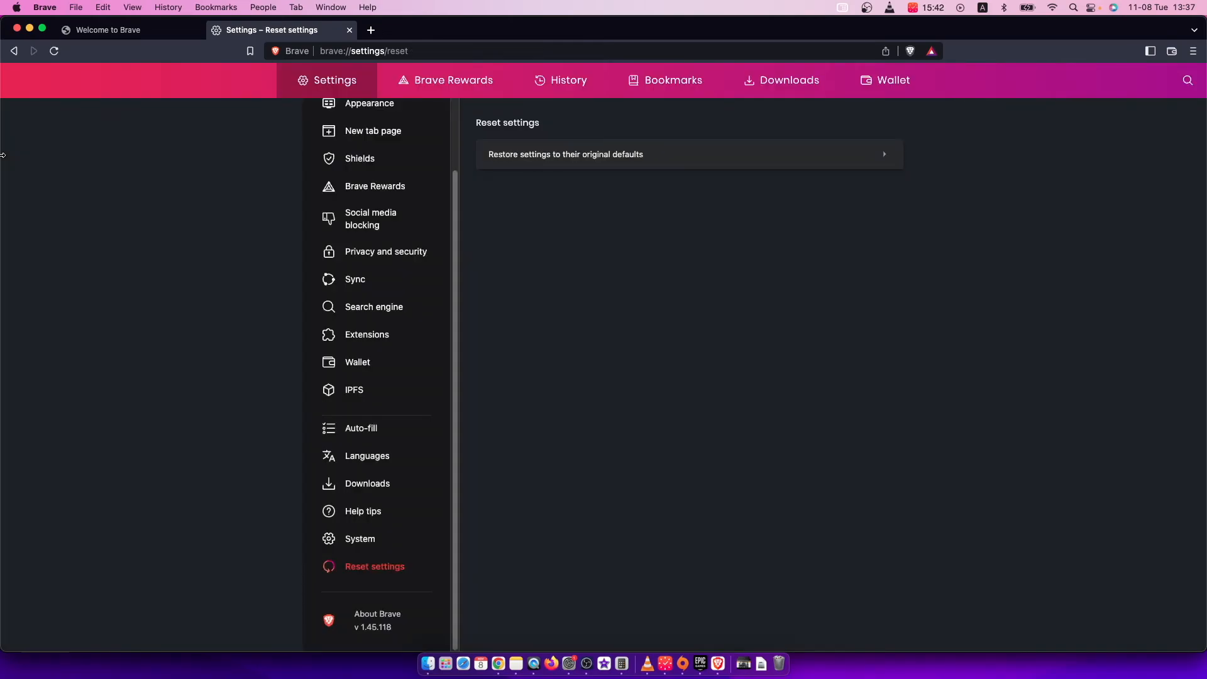